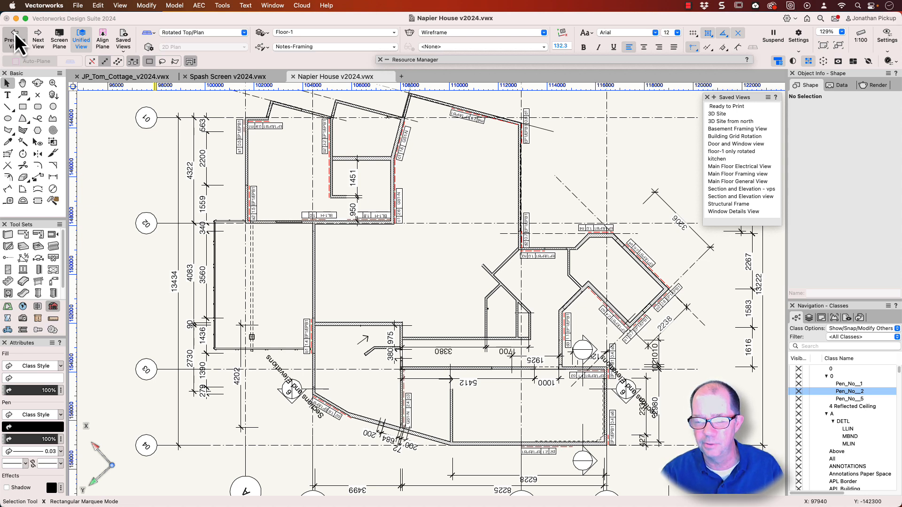
pyautogui.moveTo(247, 98)
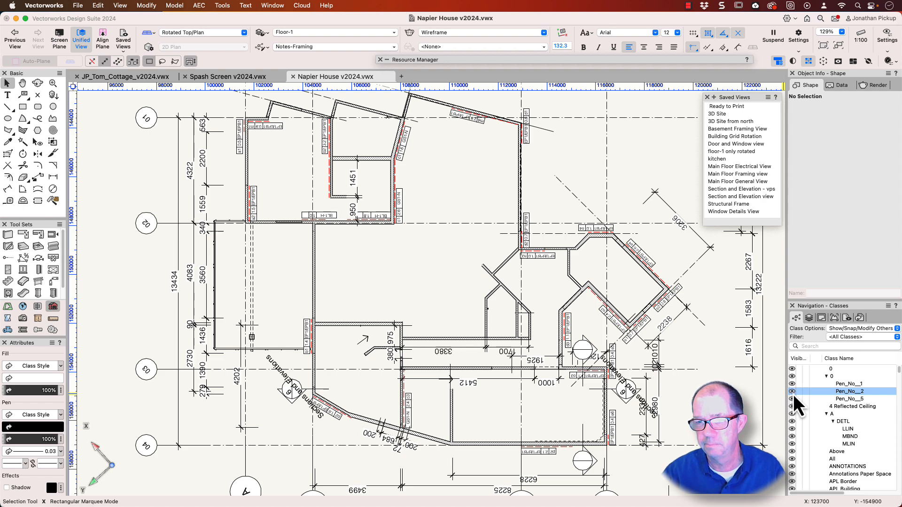
# Make all classes visible in the Navigation palette, revealing framing, furniture, lighting and site details.
pyautogui.click(792, 392)
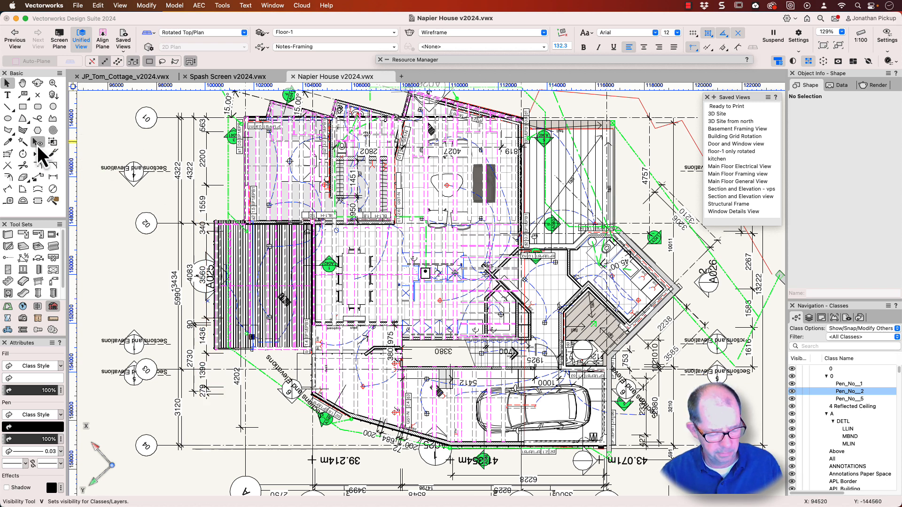
pyautogui.moveTo(36, 142)
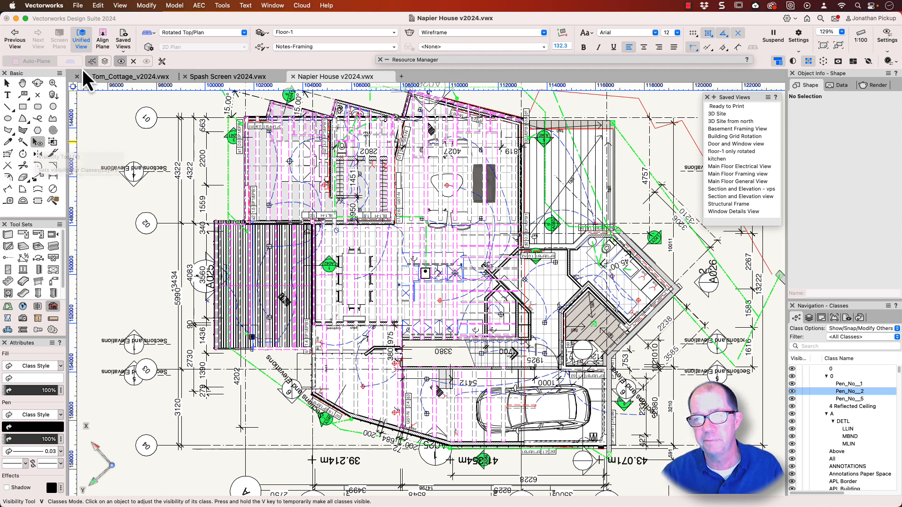
pyautogui.moveTo(92, 62)
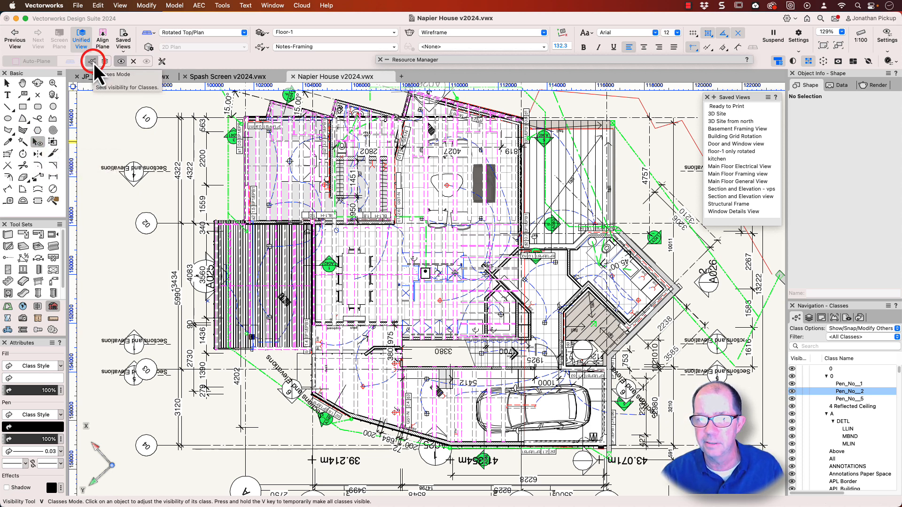
pyautogui.moveTo(133, 61)
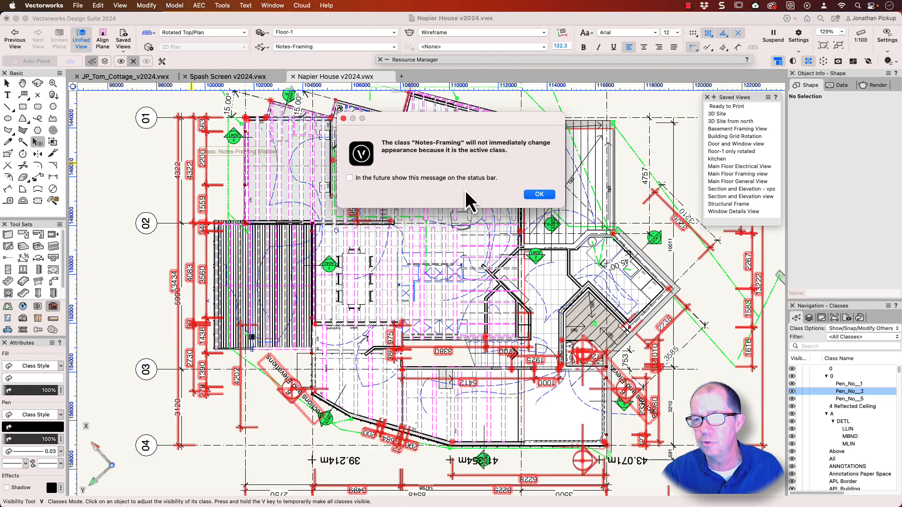
# Route future active-class warnings to the status bar and dismiss the warning.
pyautogui.click(349, 178)
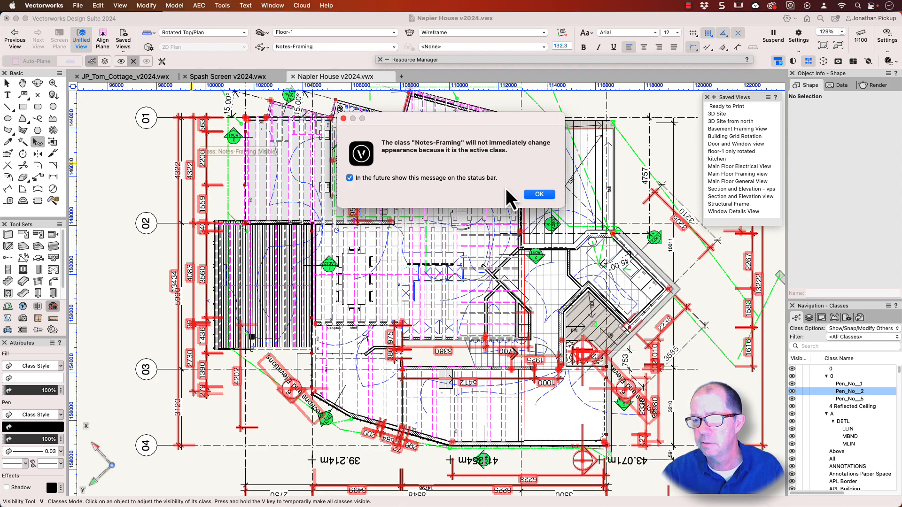
pyautogui.click(539, 194)
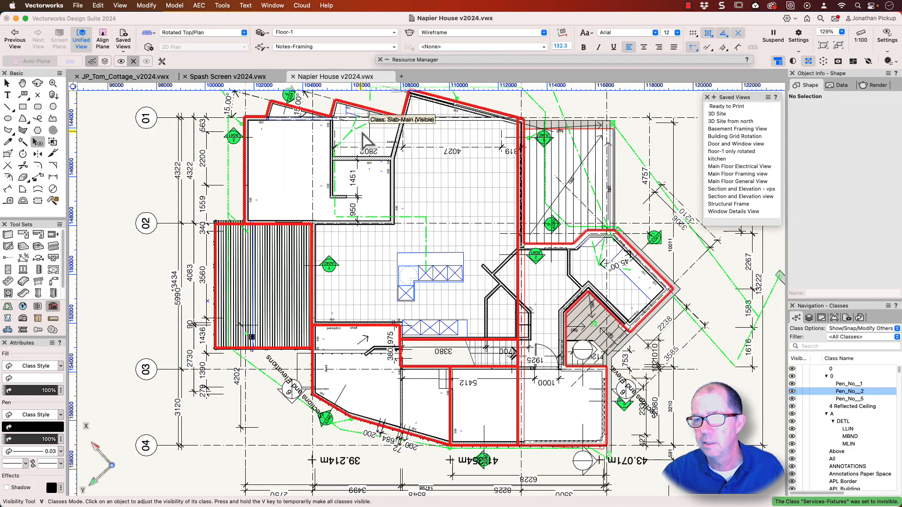
# Hide the floor slab, kitchen joinery and site notes classes with the Visibility Tool.
pyautogui.click(356, 144)
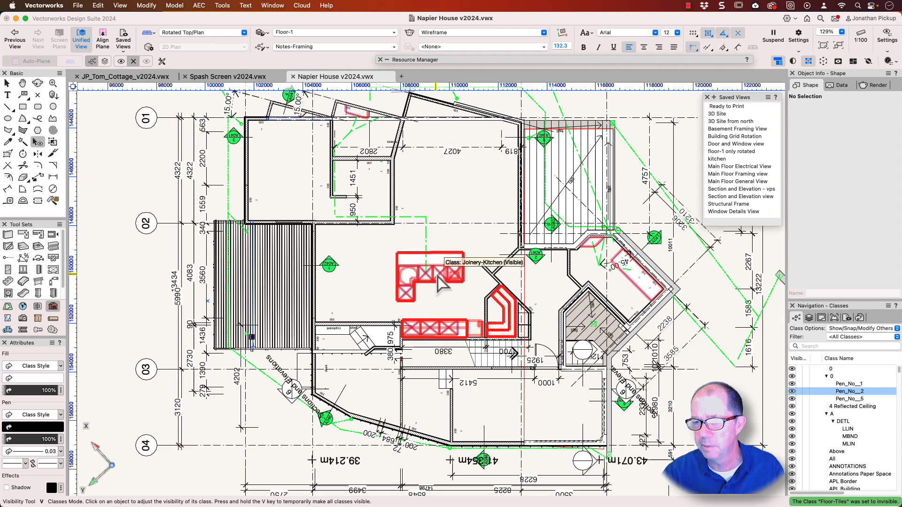
pyautogui.click(438, 281)
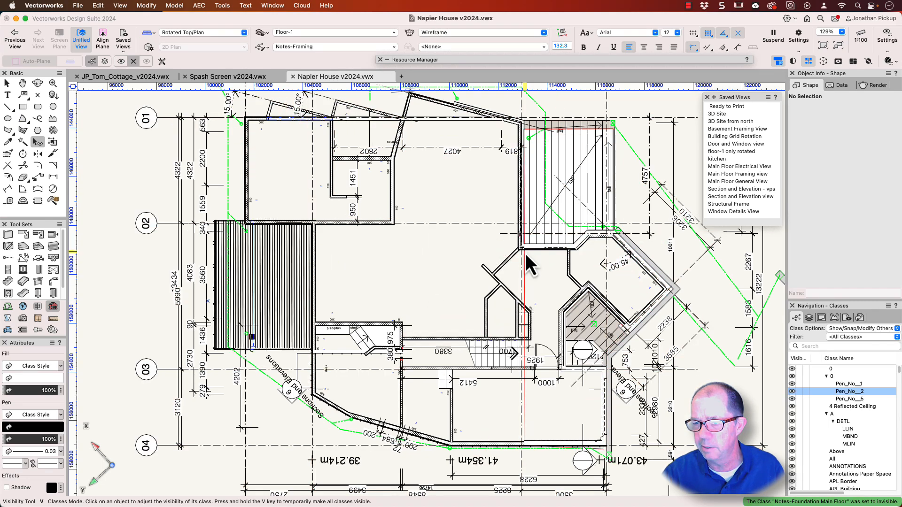
pyautogui.moveTo(210, 440)
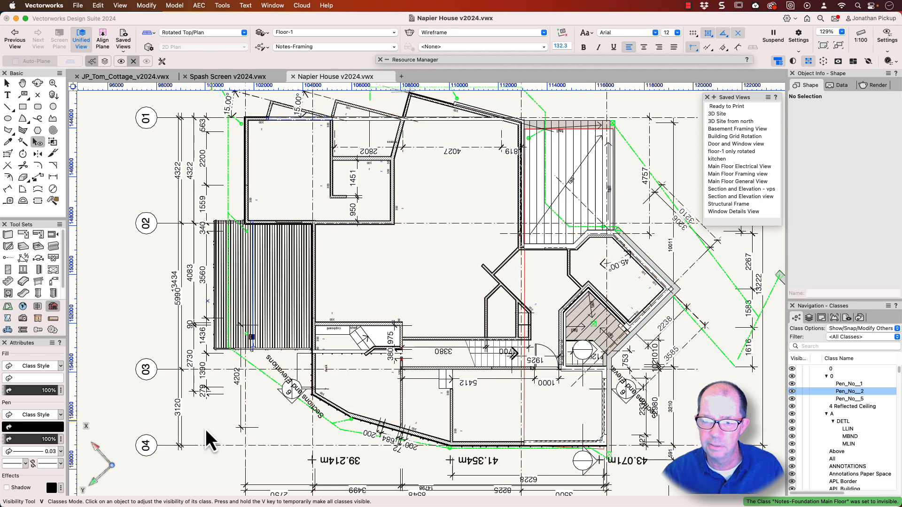
pyautogui.moveTo(277, 291)
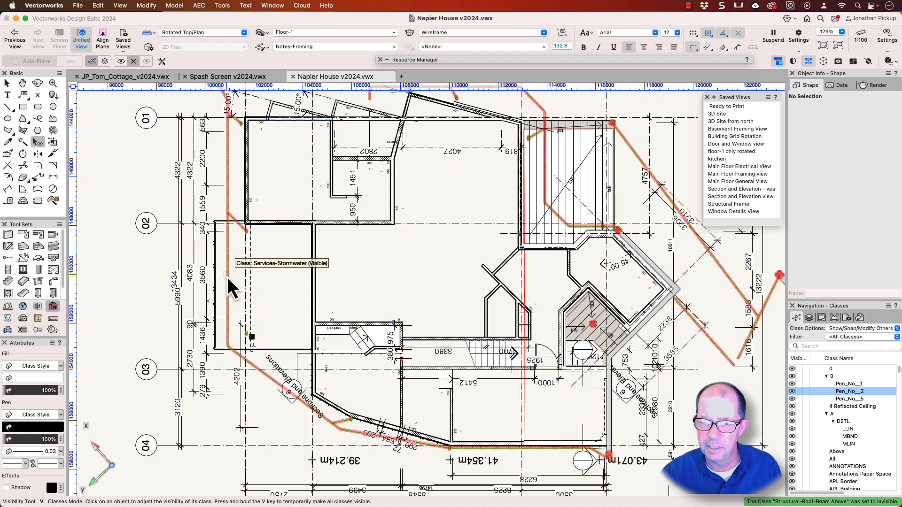
pyautogui.moveTo(257, 286)
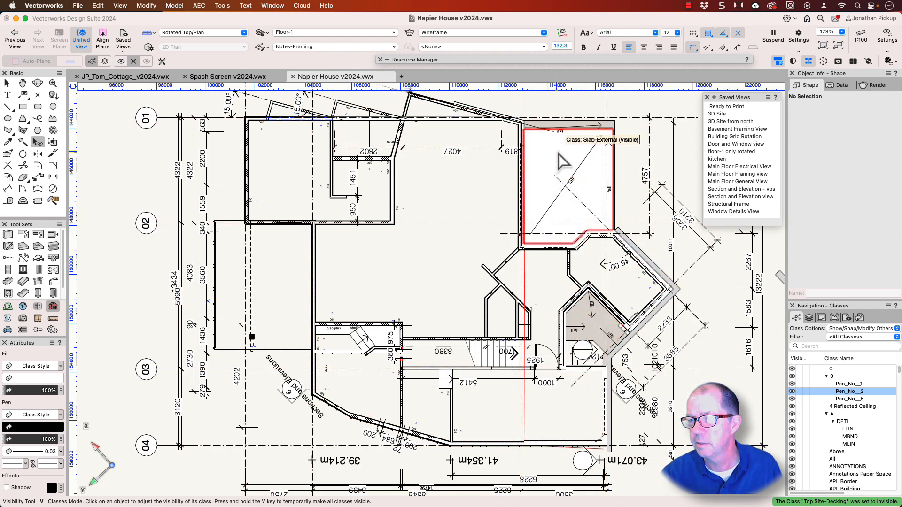
pyautogui.moveTo(556, 175)
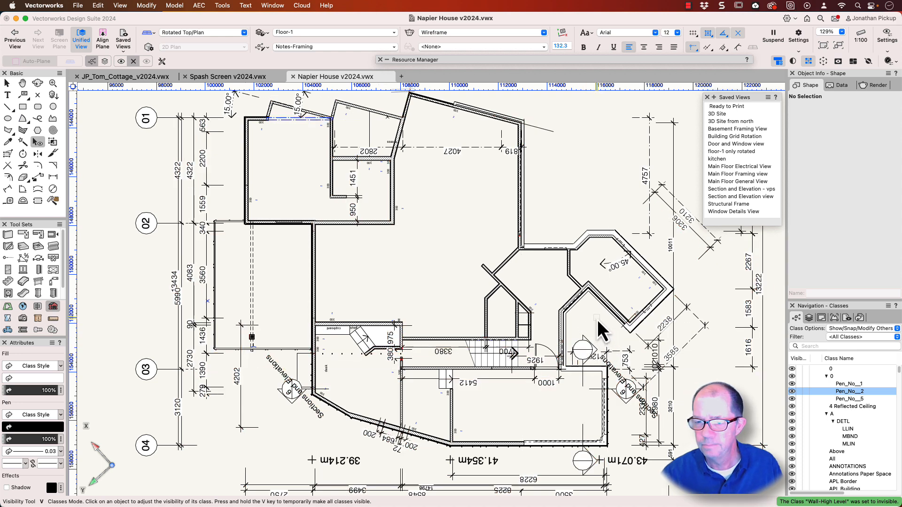
pyautogui.click(333, 330)
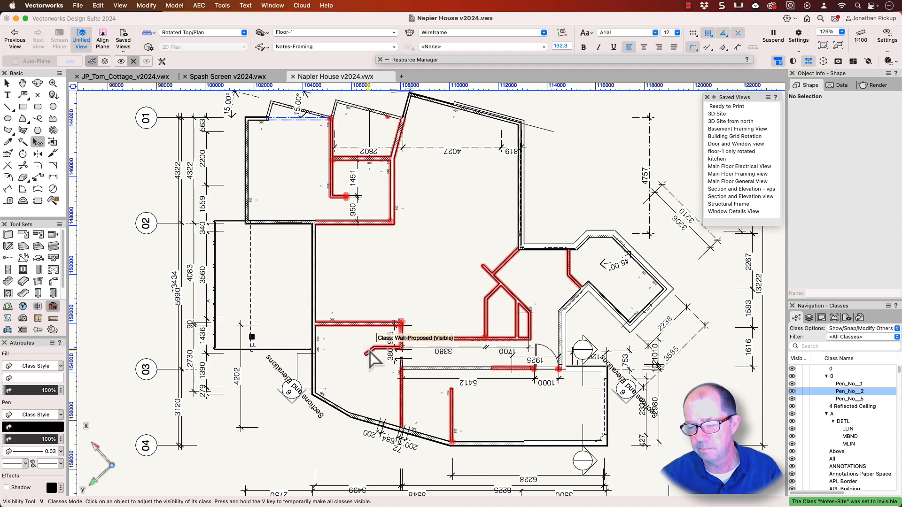
pyautogui.moveTo(575, 331)
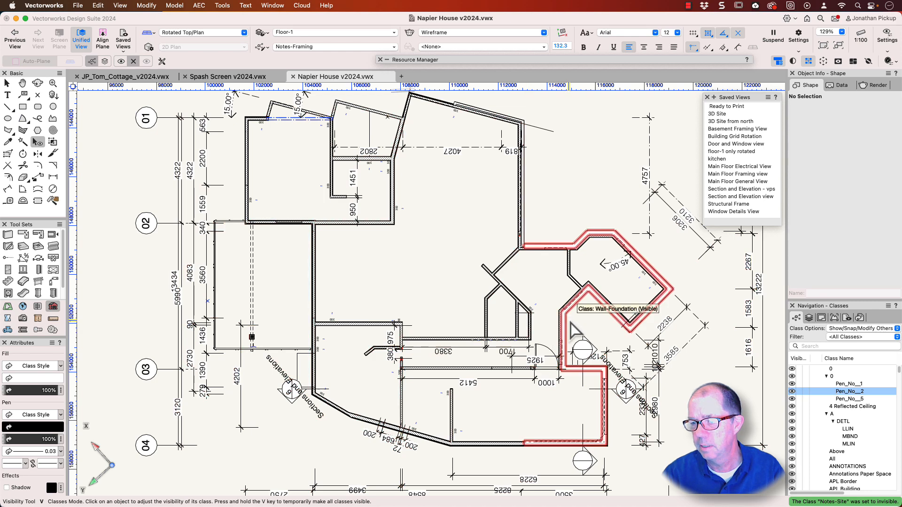
# Set the Door-Lintel class invisible by picking a door lintel with the Visibility Tool.
pyautogui.click(575, 241)
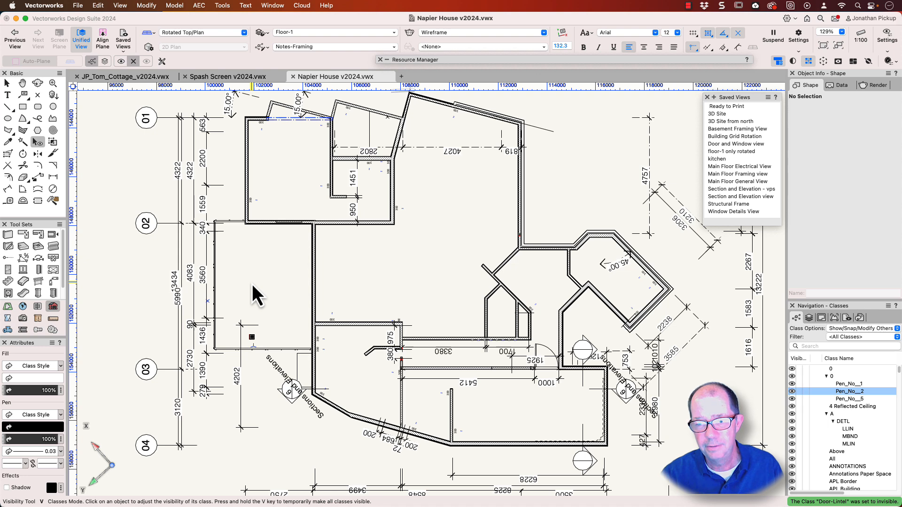
pyautogui.moveTo(223, 210)
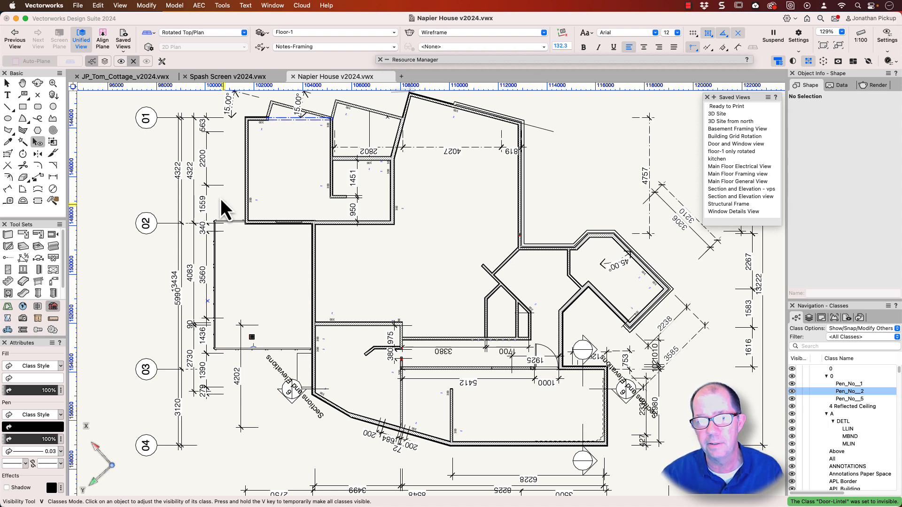
pyautogui.moveTo(120, 61)
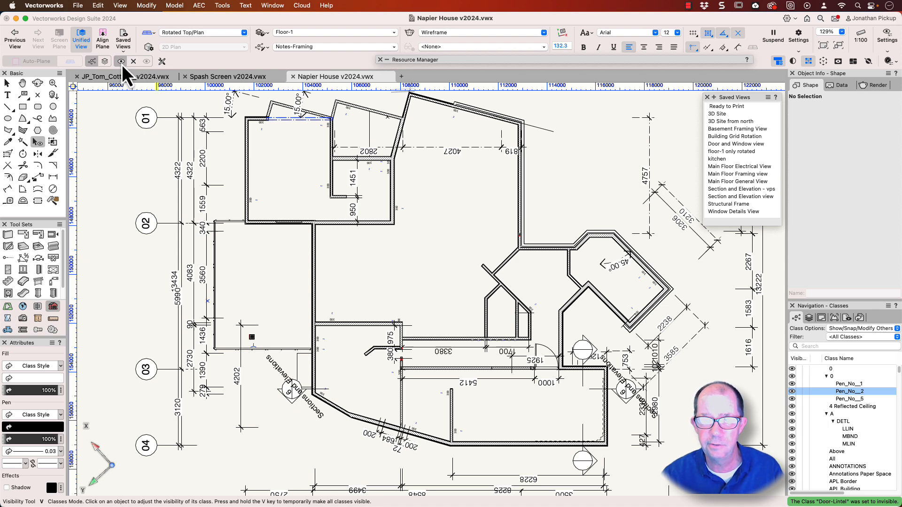
pyautogui.moveTo(248, 265)
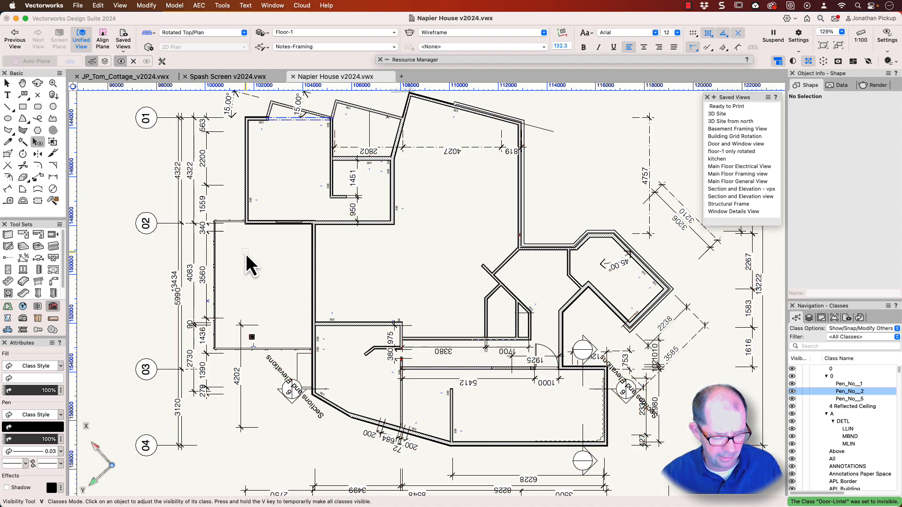
pyautogui.moveTo(257, 271)
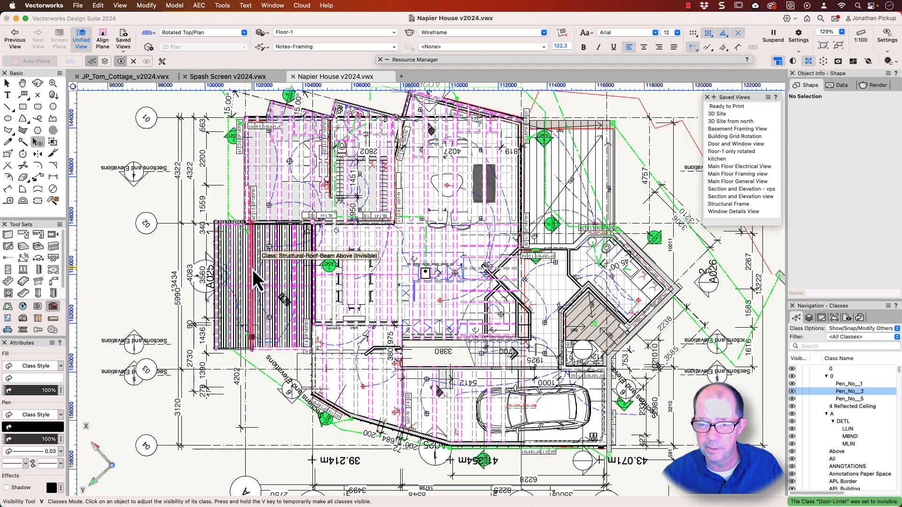
# Make the Structural-Roof-Beam Above class visible again and hide the main electrical services.
pyautogui.click(256, 271)
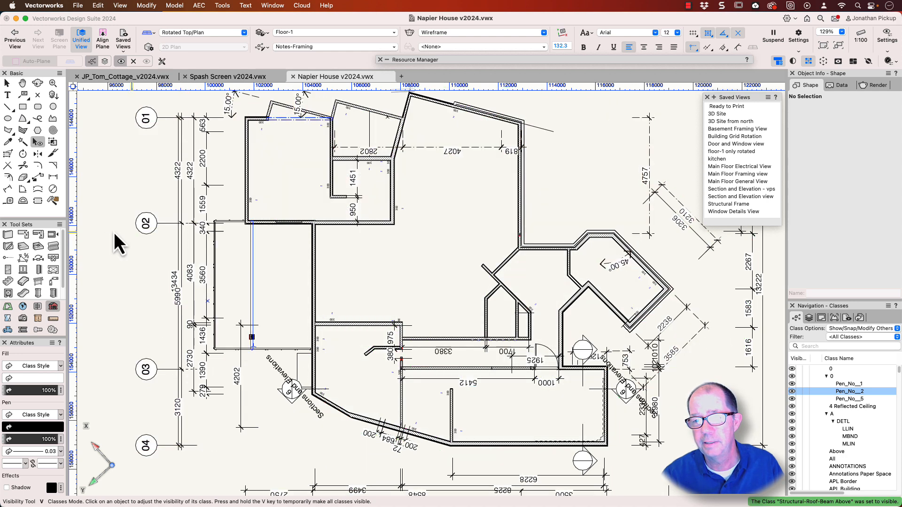
pyautogui.moveTo(109, 244)
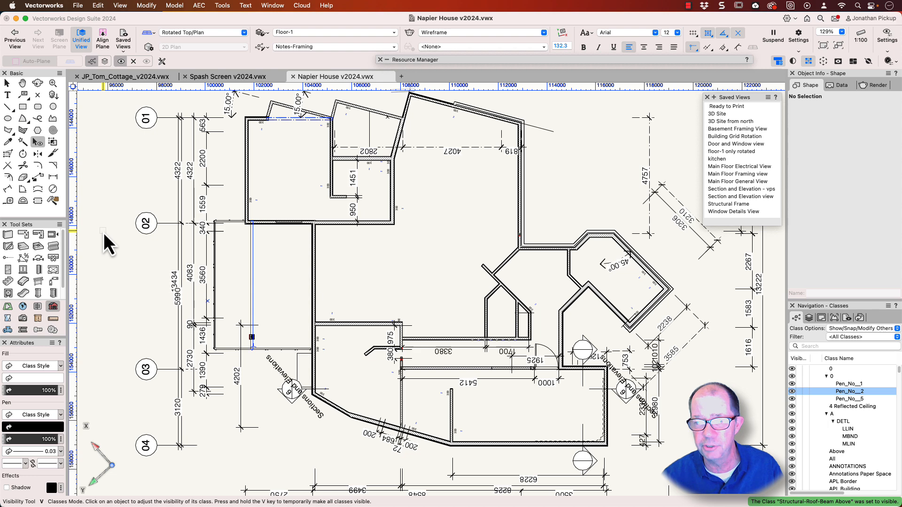
pyautogui.click(255, 201)
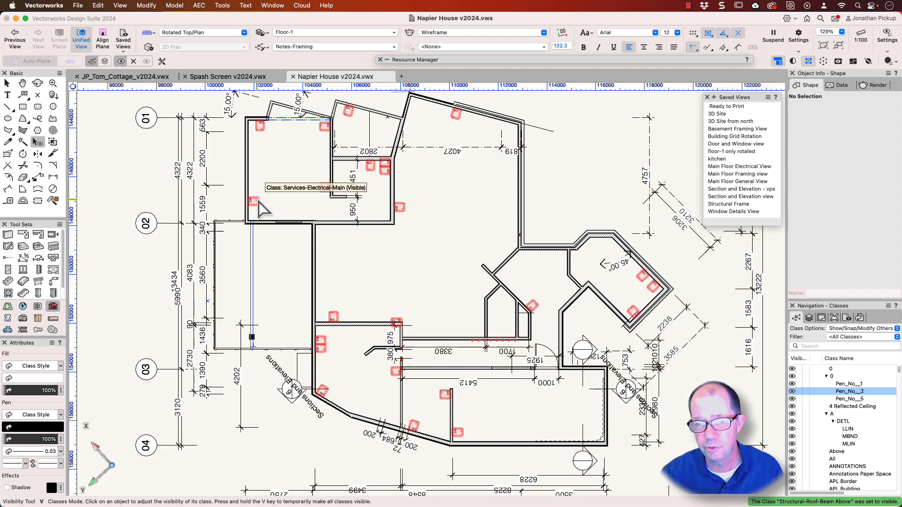
pyautogui.click(254, 201)
pyautogui.write('none')
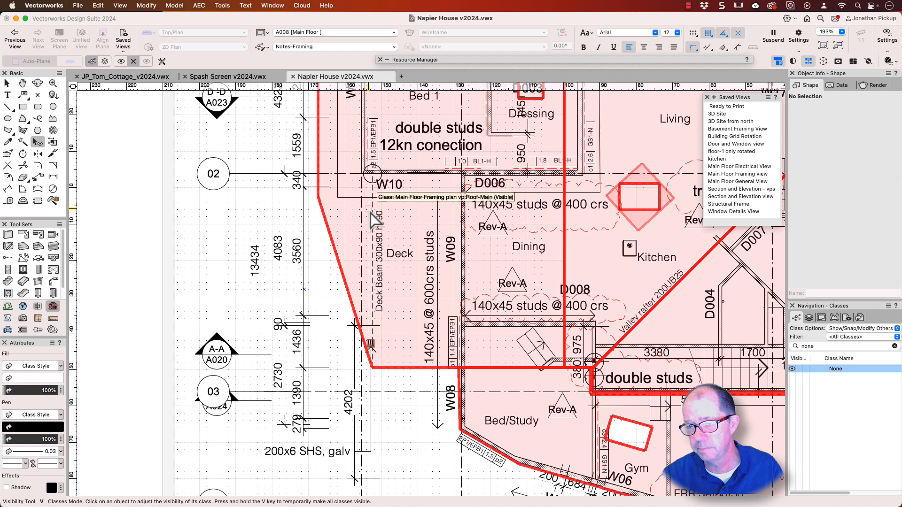
# Hide the Door-Lintel class only within sheet A008's Main Floor Framing viewport.
pyautogui.click(382, 248)
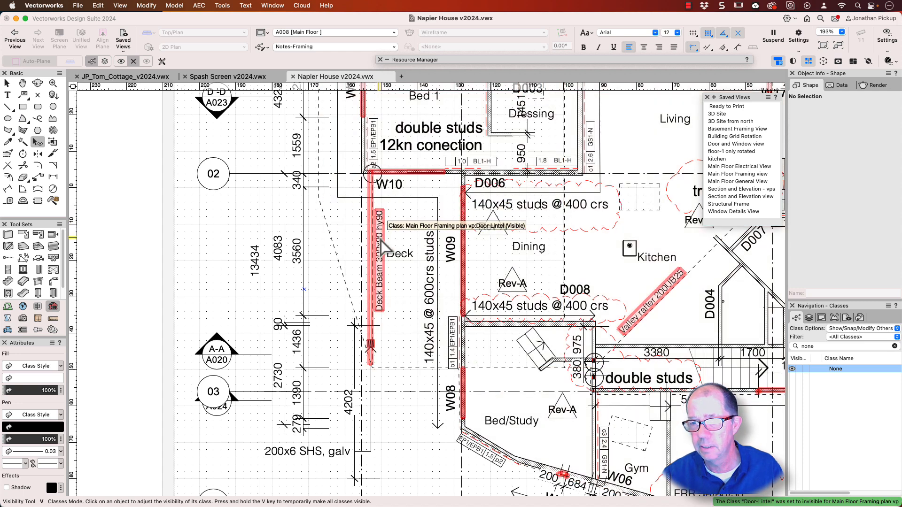
pyautogui.click(384, 248)
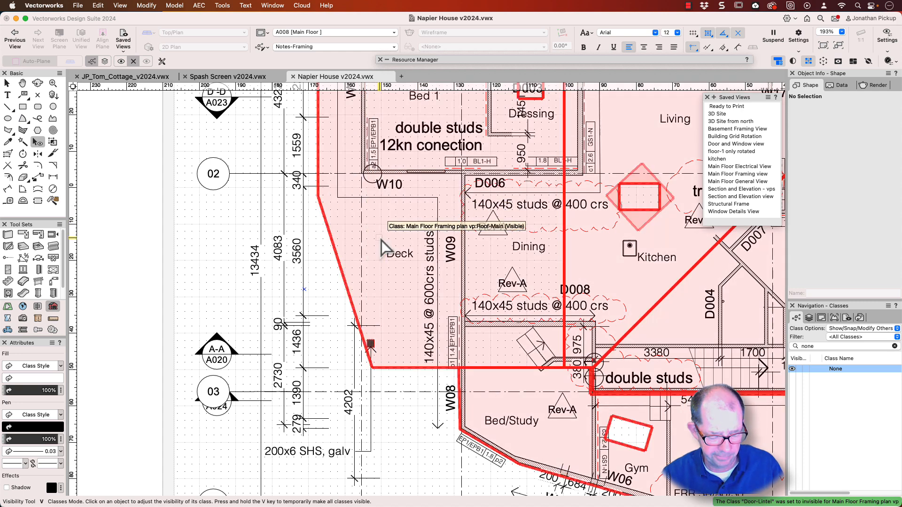